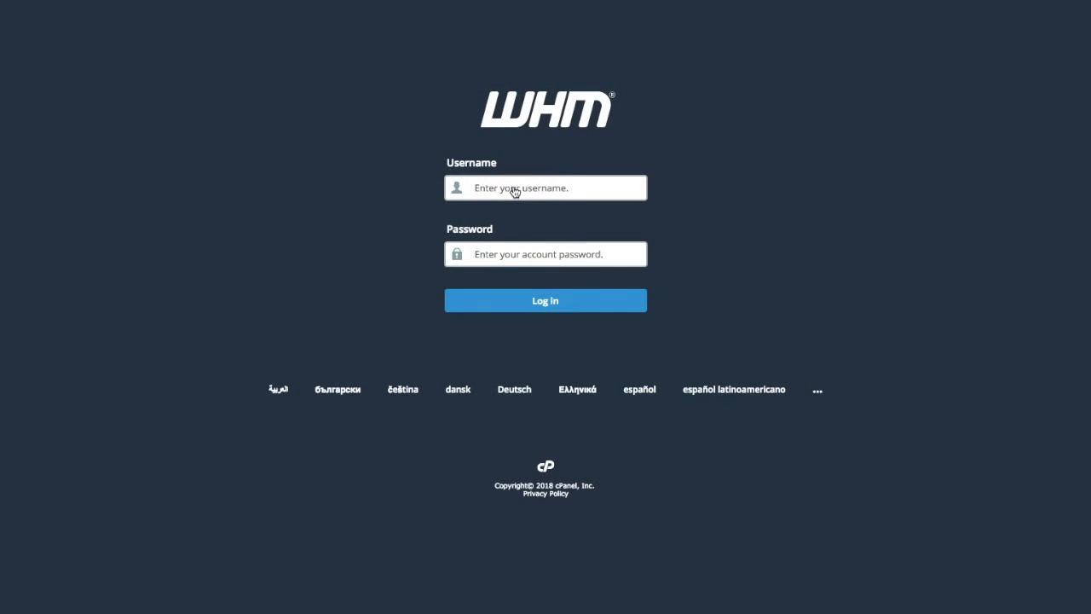
Log in to WHM as root and reach Security Center
type("root")
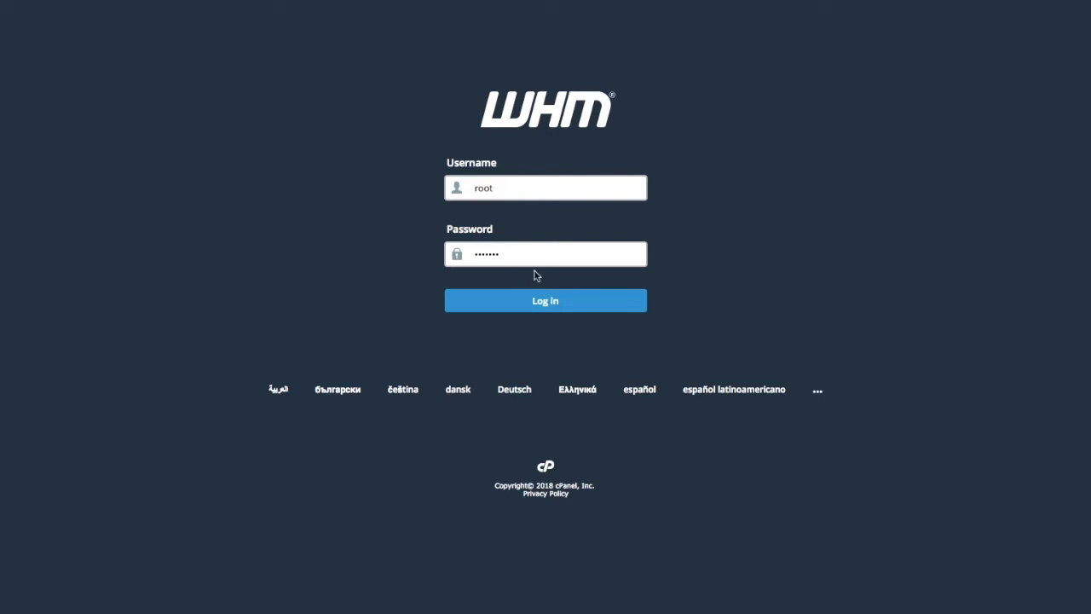
left_click(545, 300)
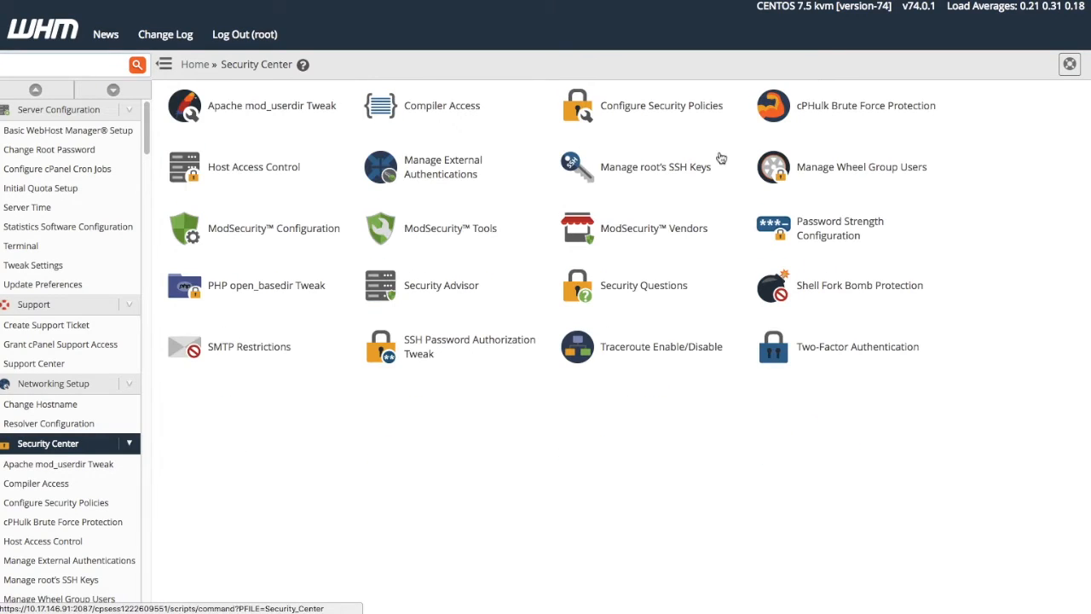
Review the ModSecurity Configuration global directives, including audit logging and rules processing
left_click(273, 228)
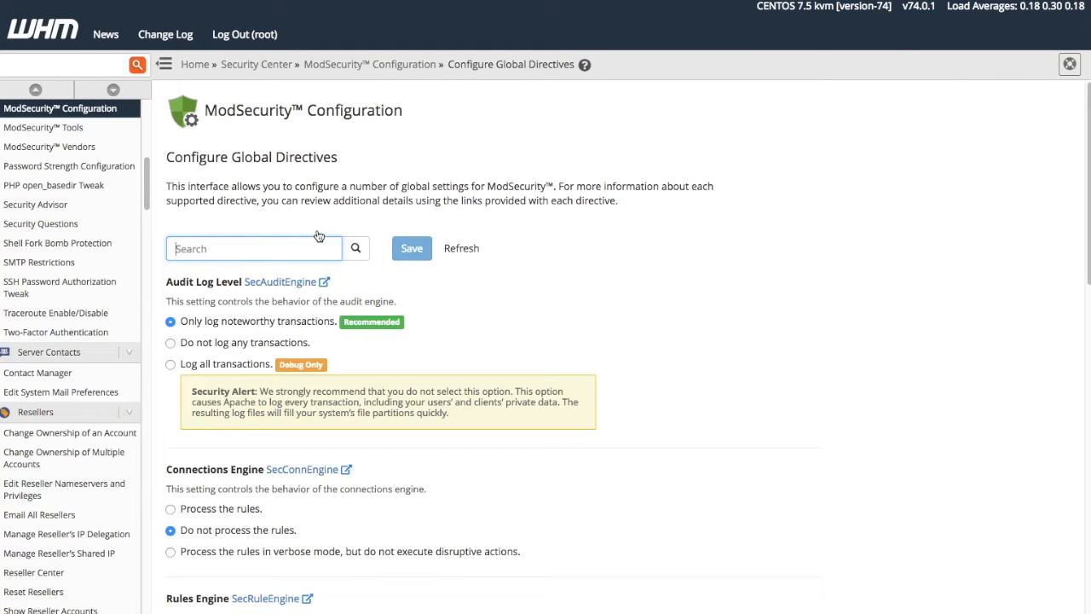
mouse_move(887, 229)
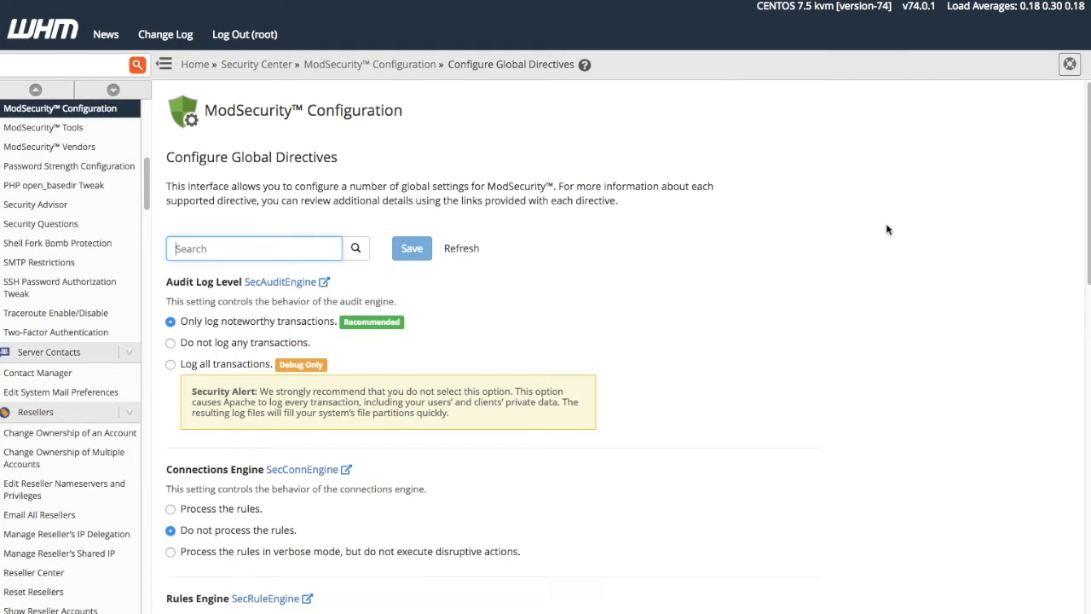
scroll("down", 3)
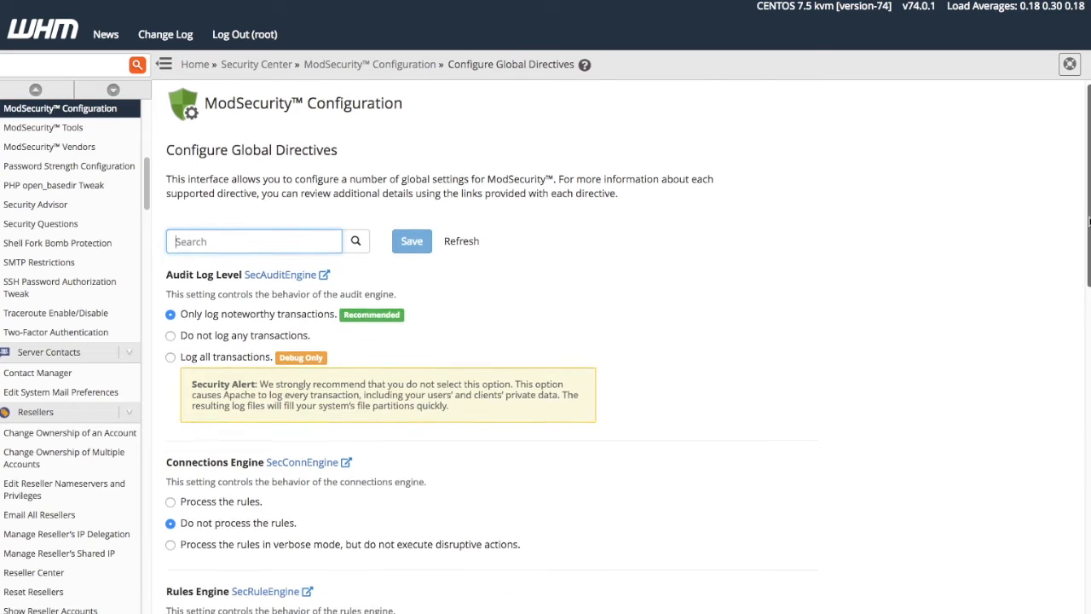
scroll("down", 3)
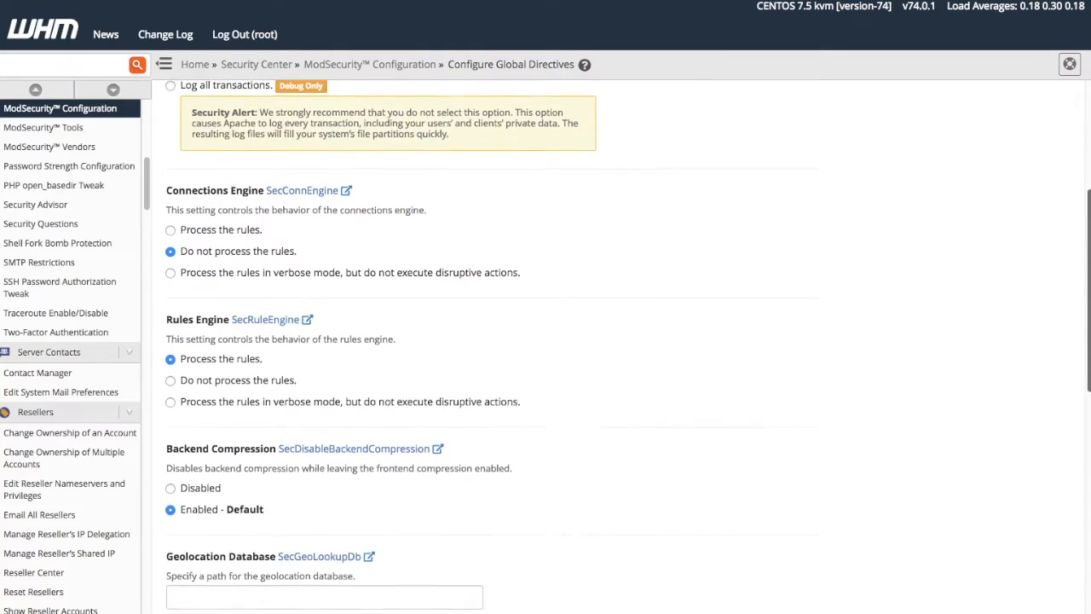
scroll("down", 3)
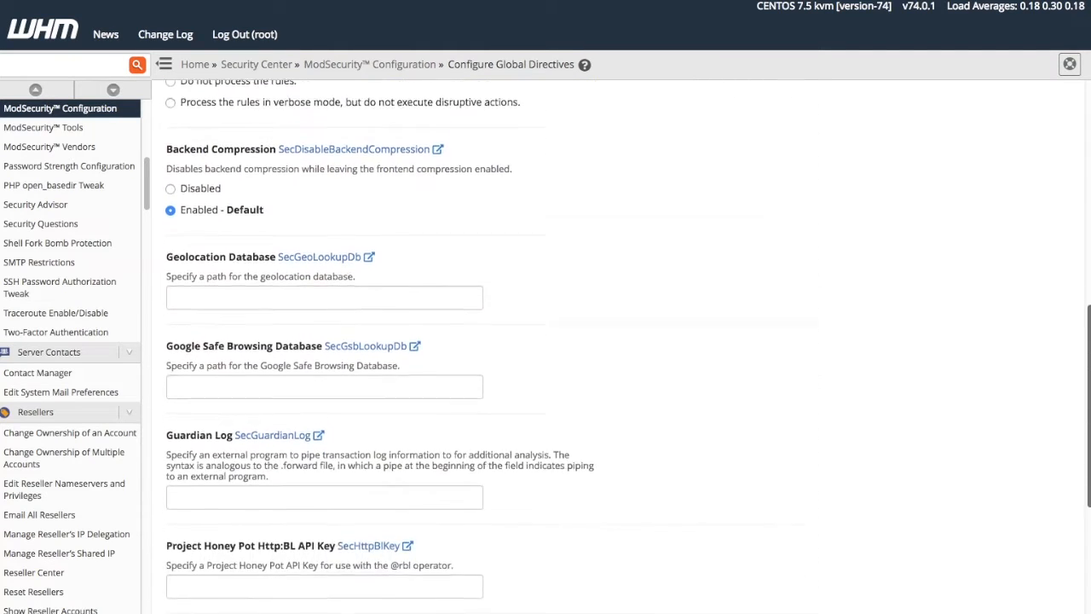
scroll("down", 3)
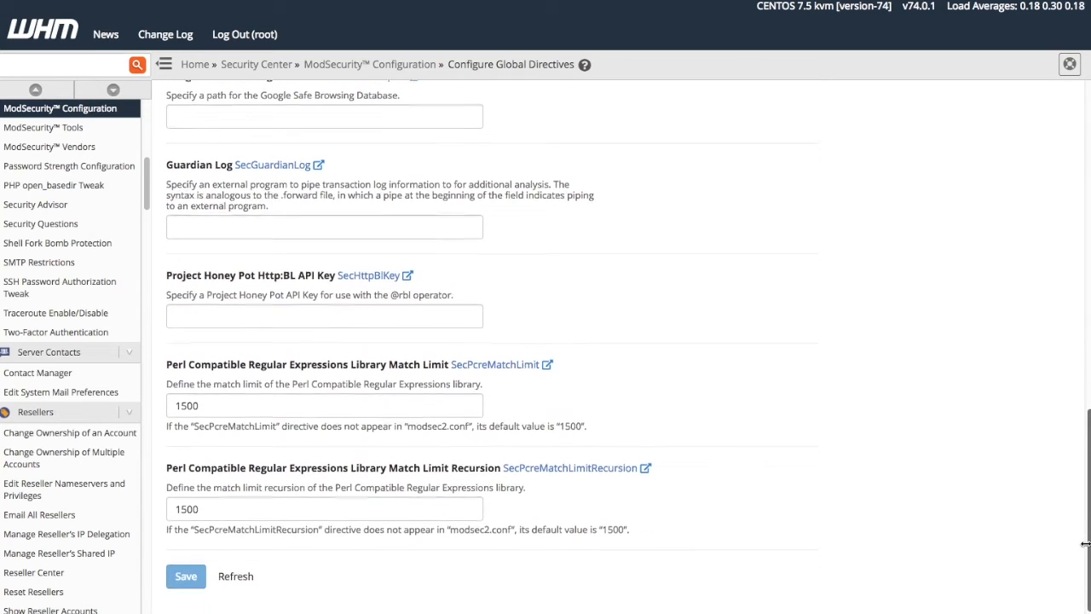
scroll("up", 3)
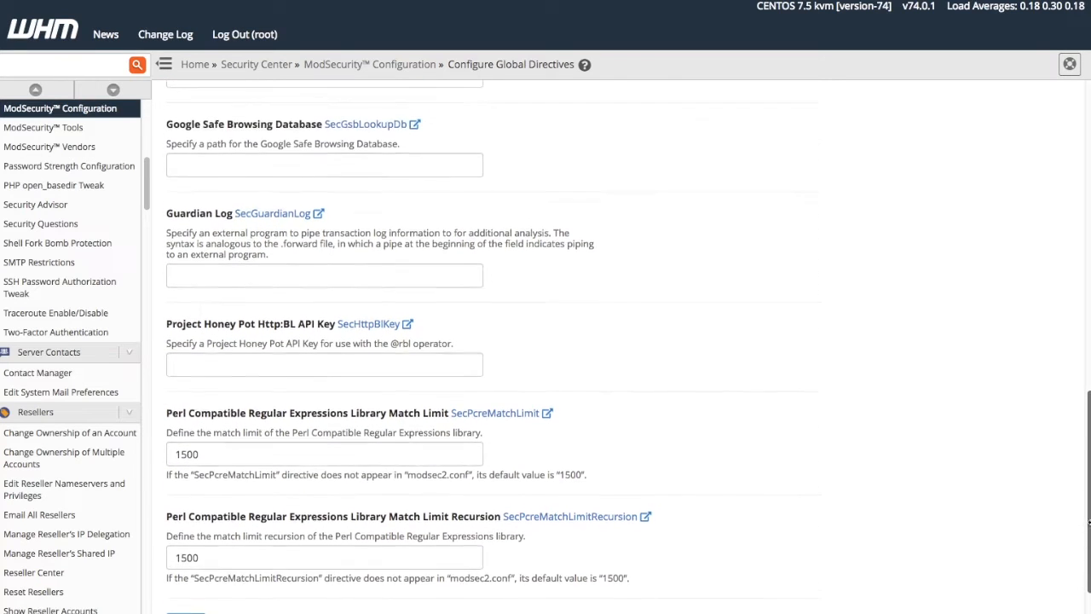
scroll("up", 3)
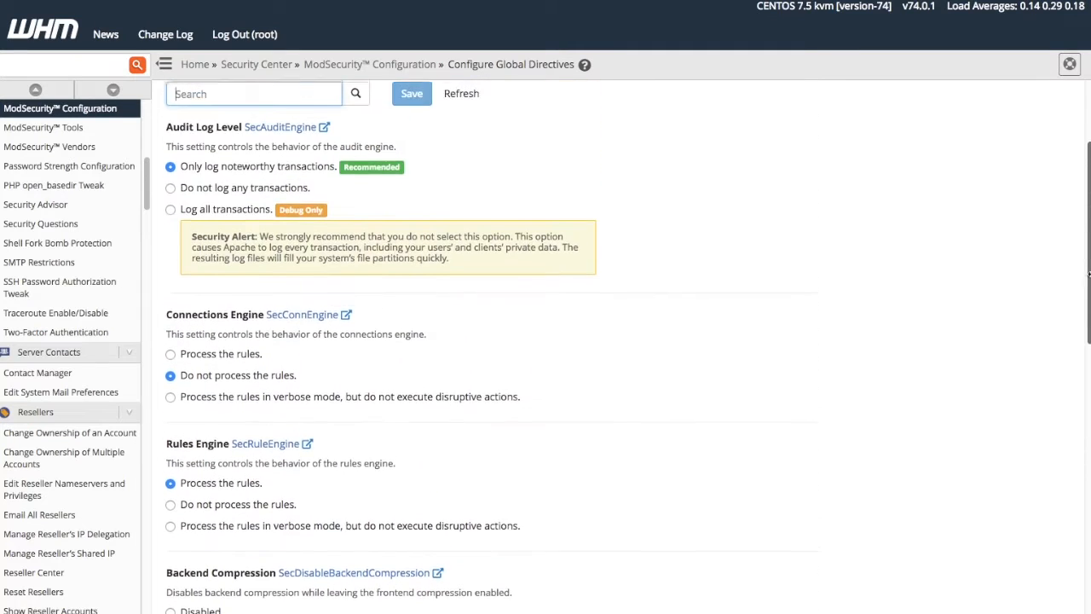
scroll("up", 3)
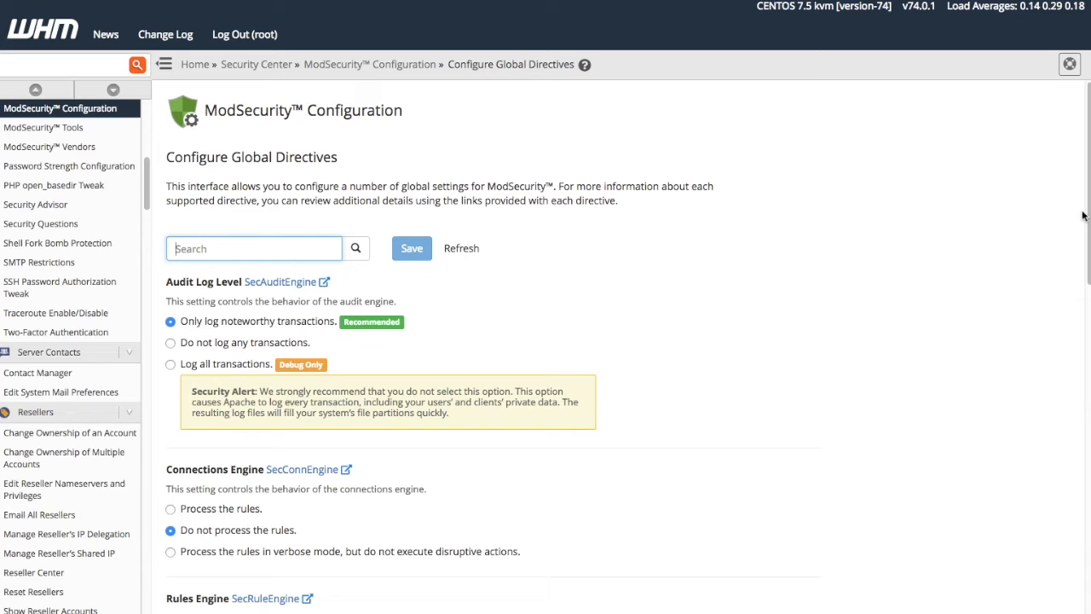
mouse_move(1076, 213)
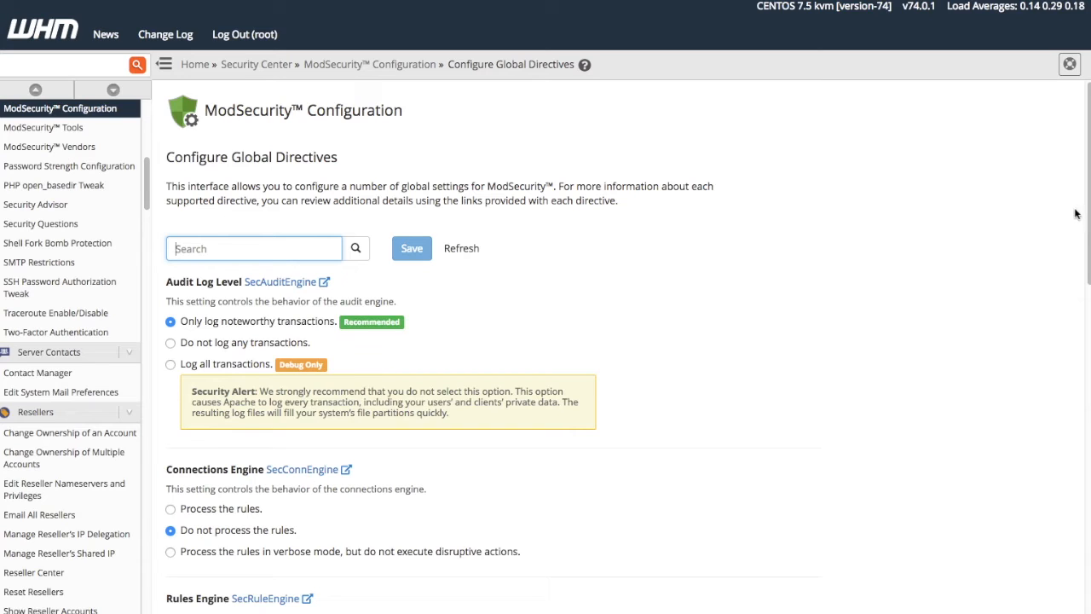
mouse_move(195, 64)
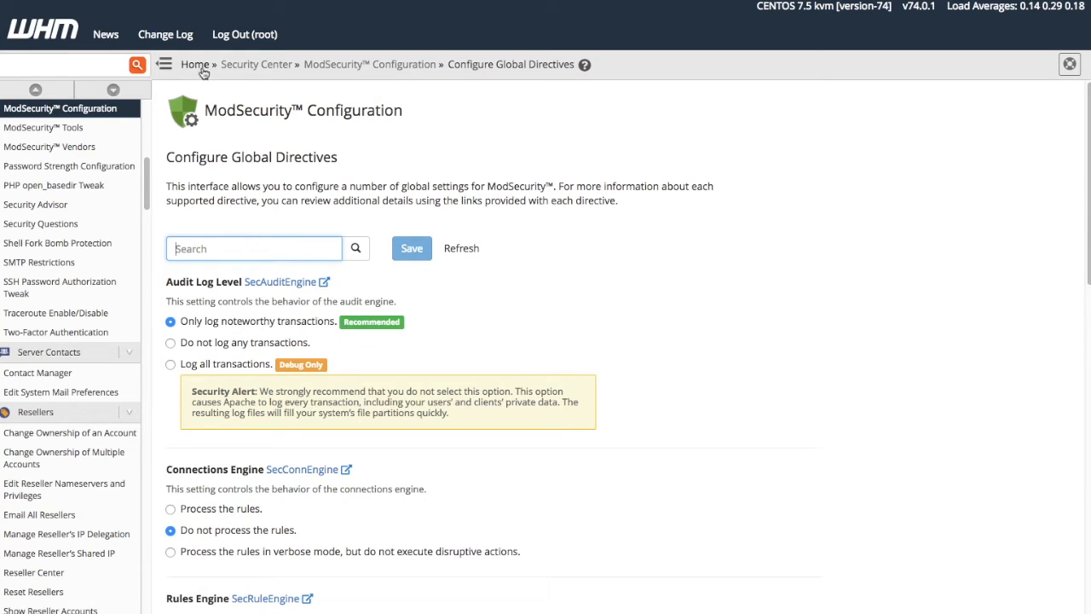
Go from WHM Home through Security Center to ModSecurity Vendors, showing OWASP CRS V3.0
left_click(194, 64)
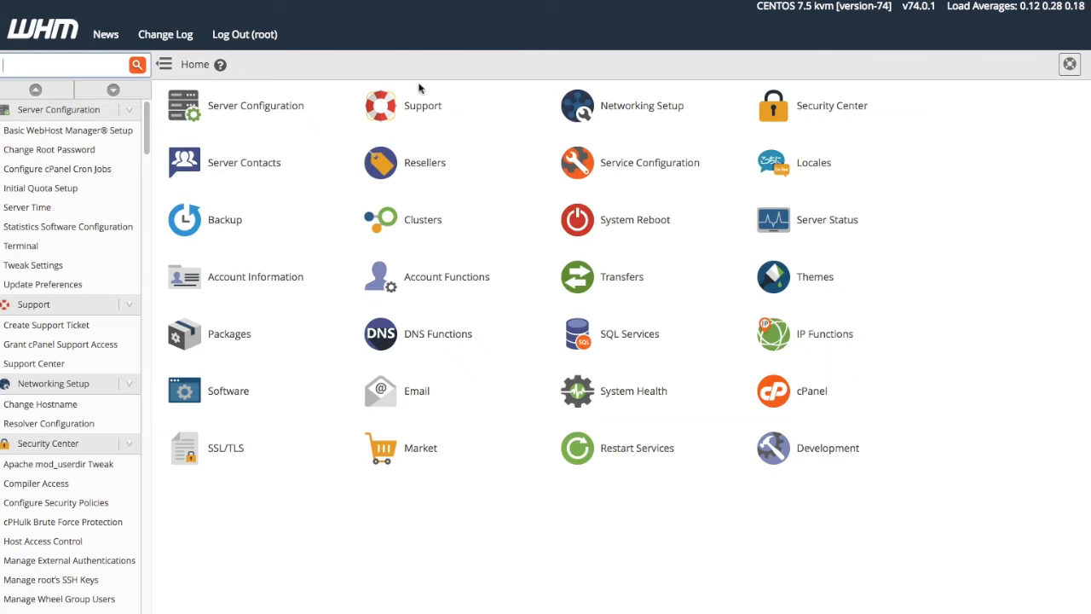
left_click(48, 443)
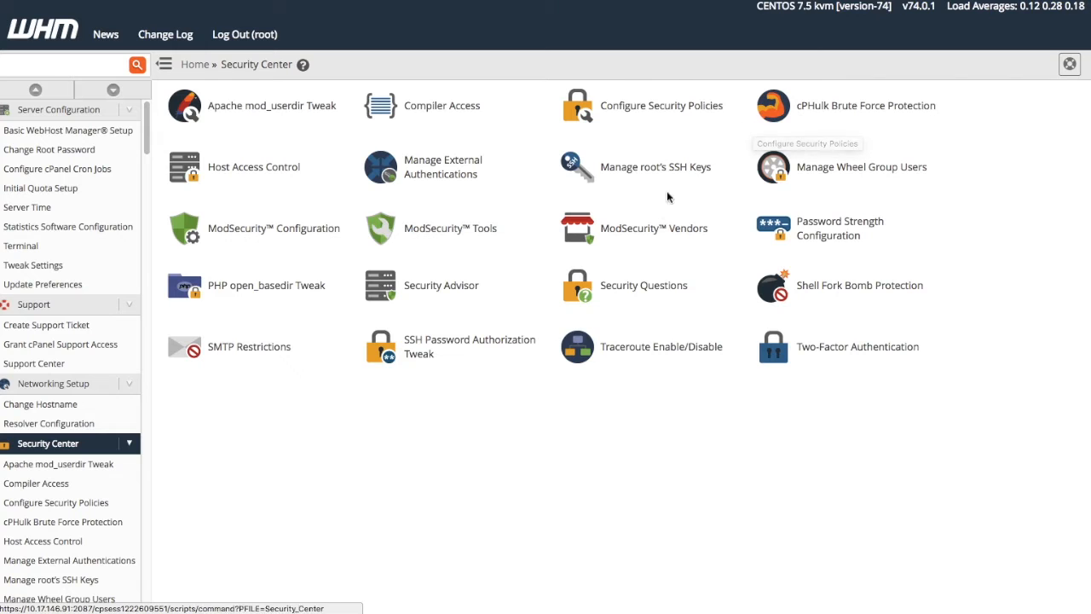
left_click(653, 227)
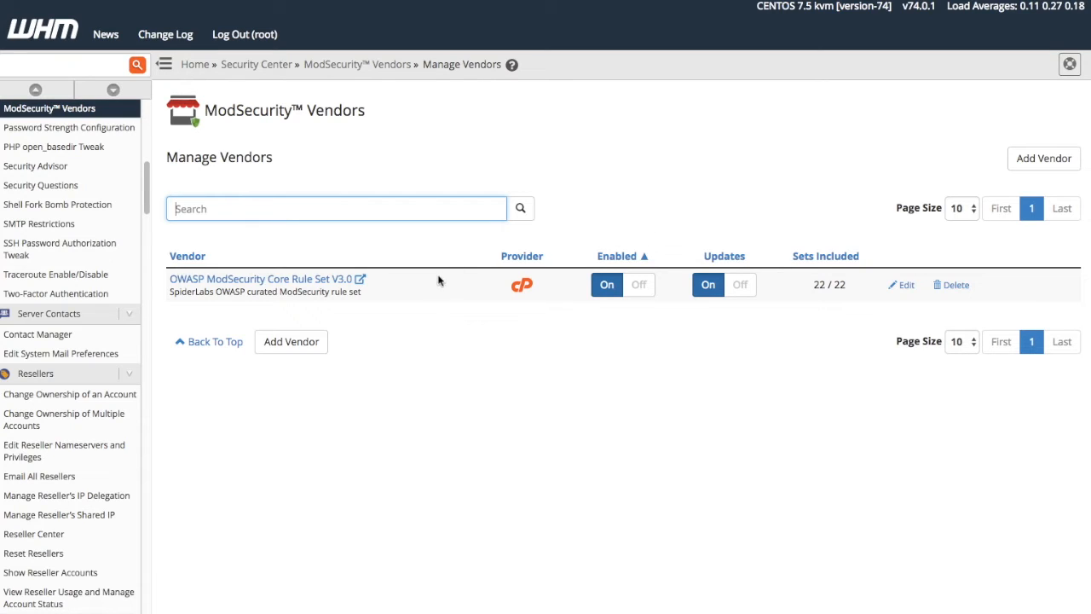
mouse_move(426, 288)
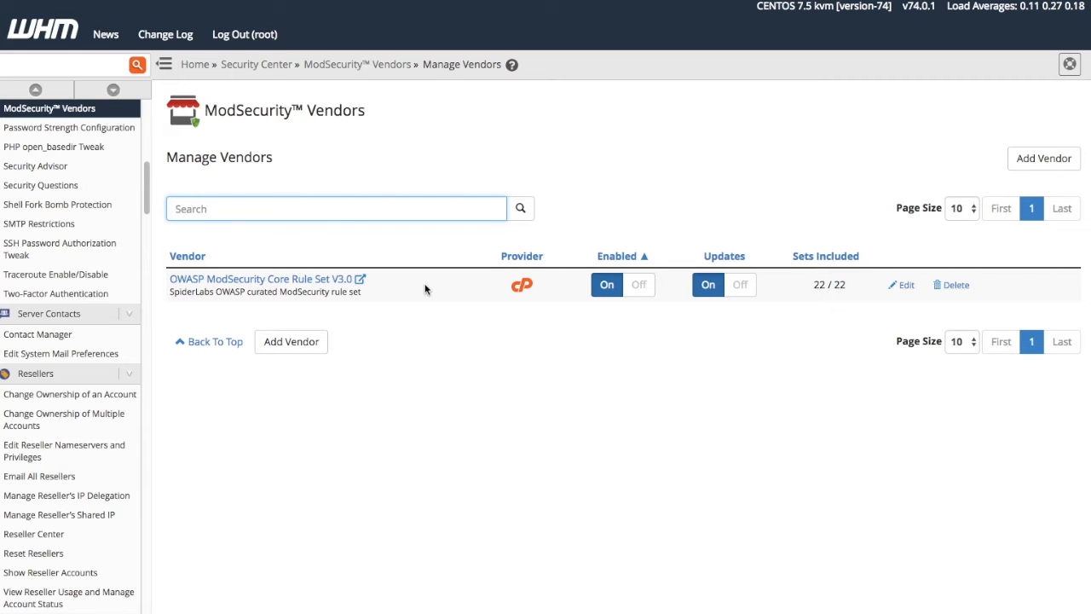
mouse_move(297, 156)
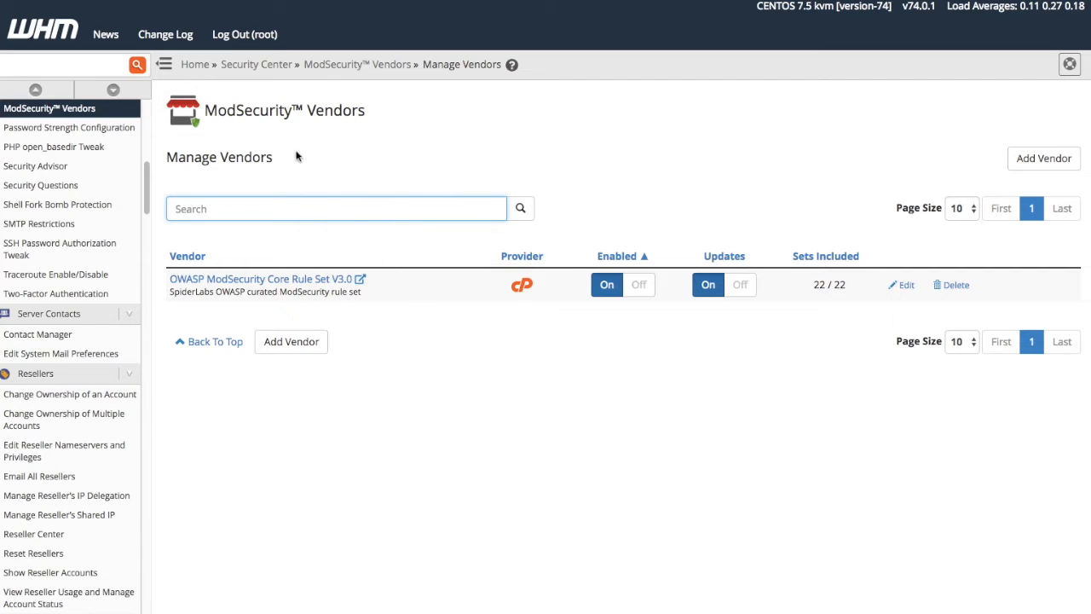
left_click(194, 64)
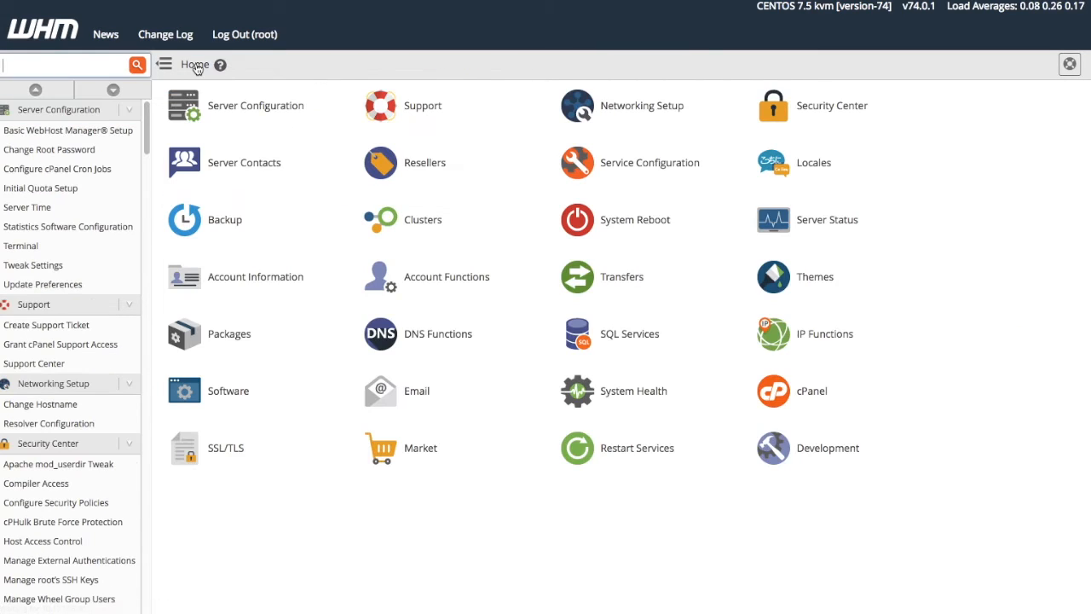
mouse_move(811, 115)
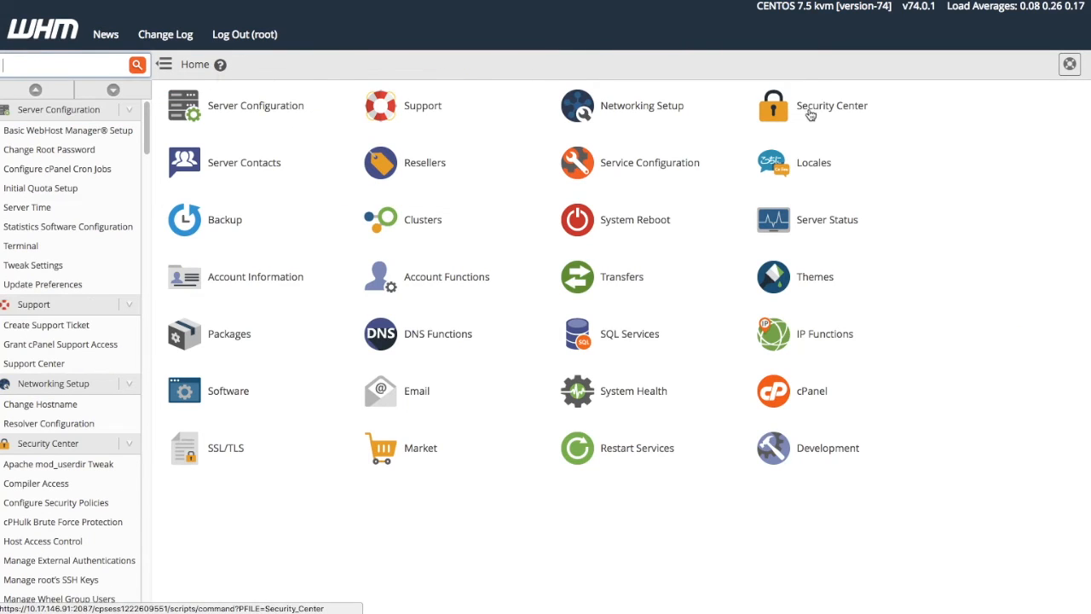
left_click(831, 105)
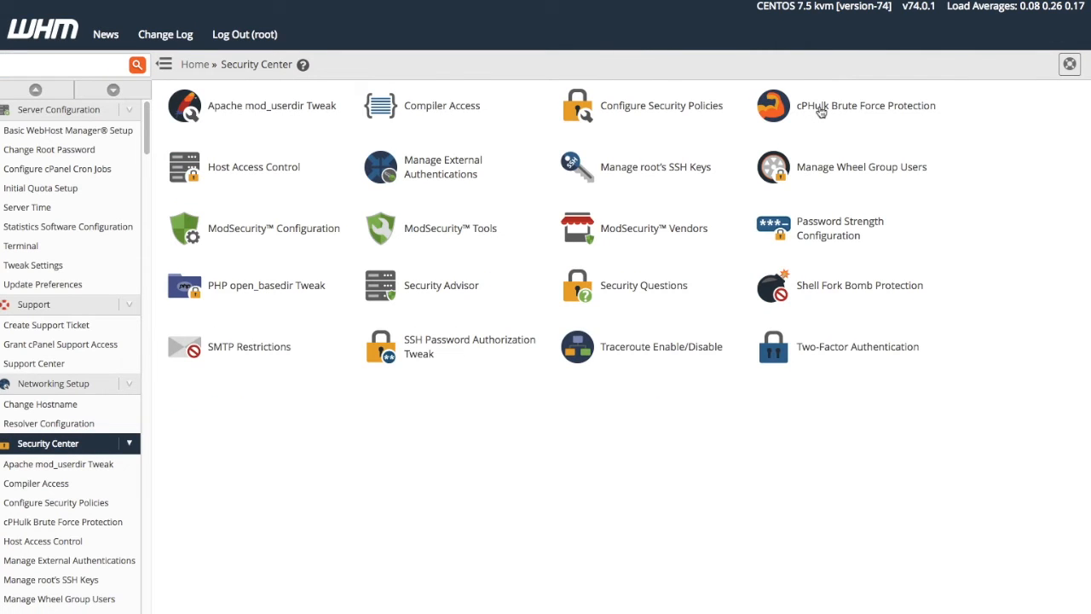
mouse_move(451, 228)
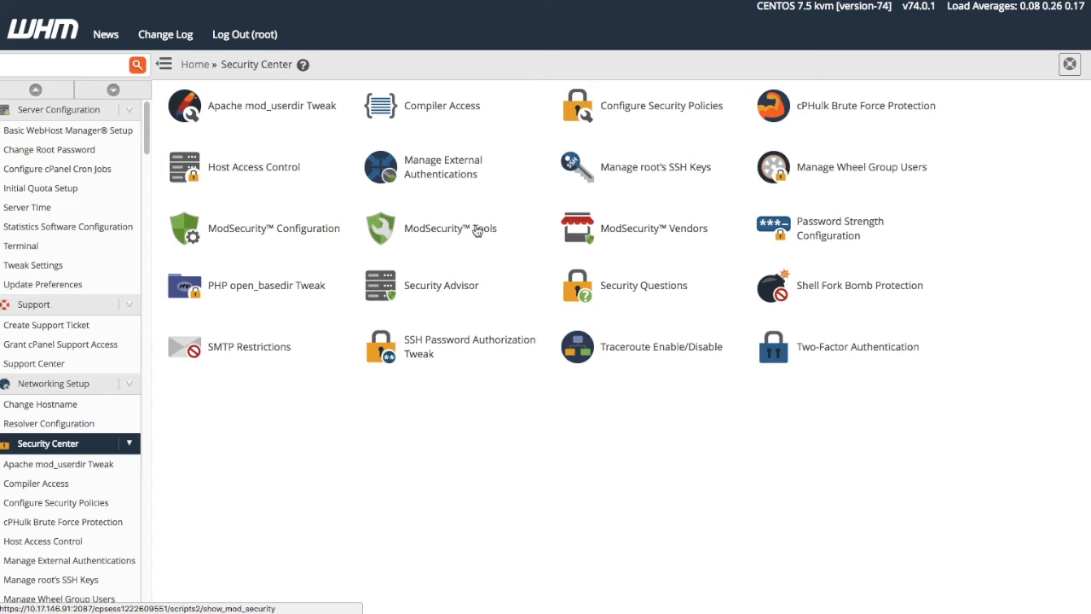
left_click(451, 228)
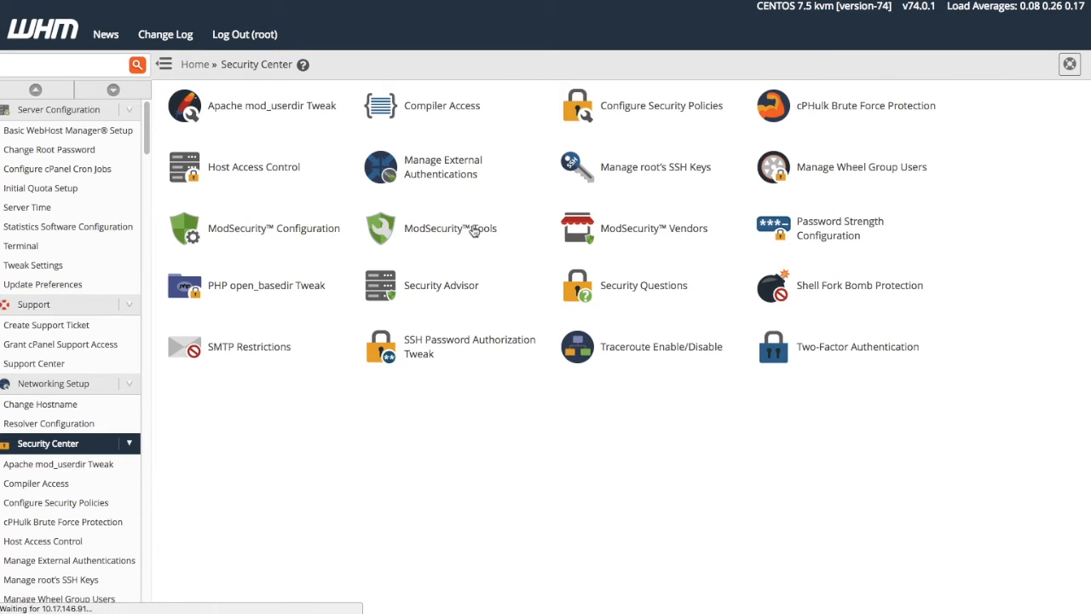
left_click(451, 227)
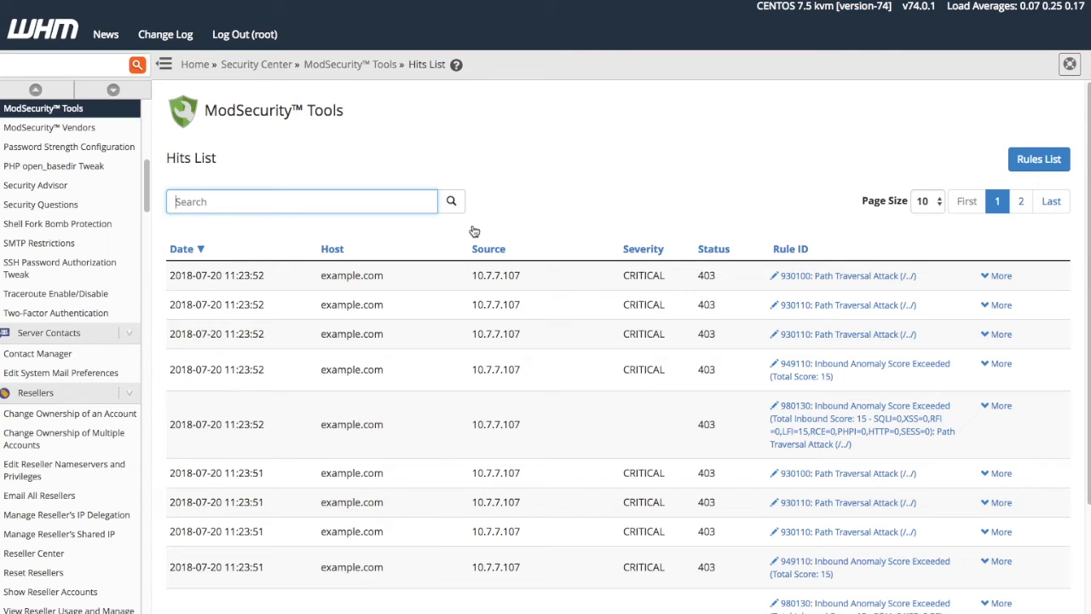
mouse_move(474, 230)
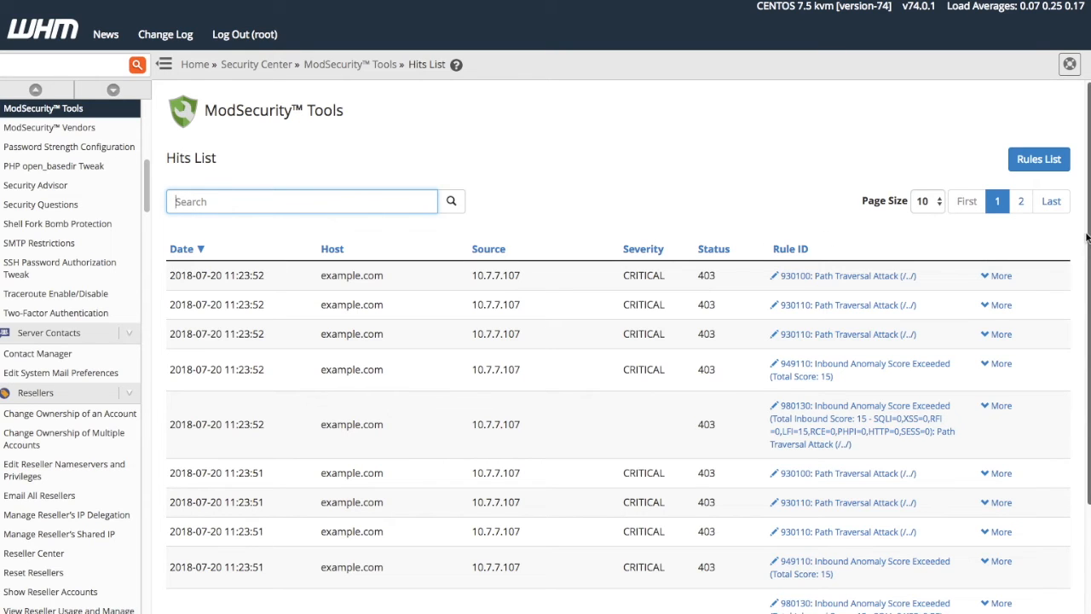
scroll("down", 3)
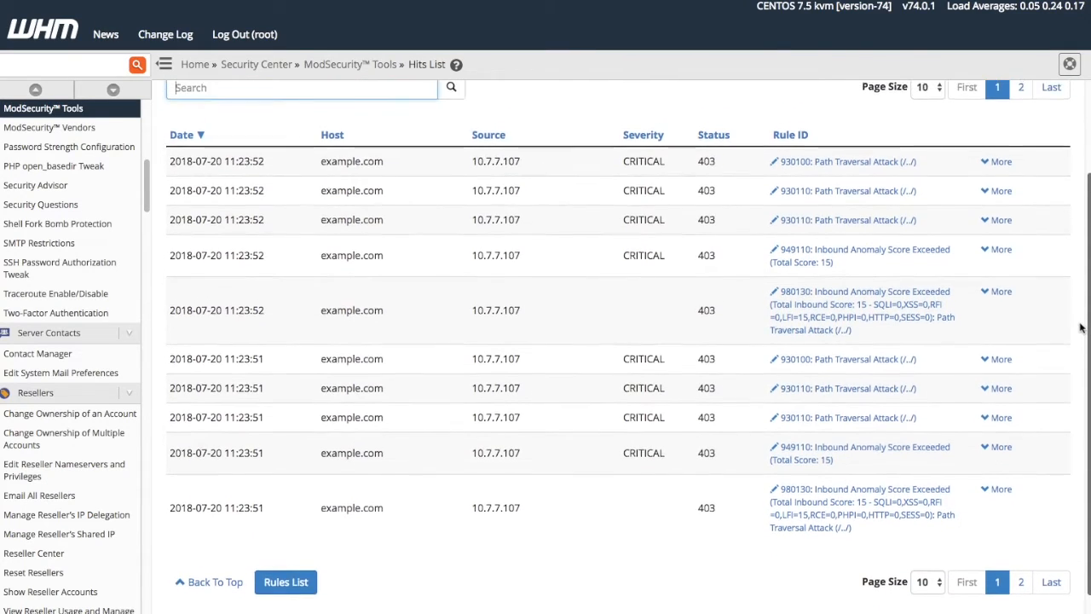
scroll("up", 3)
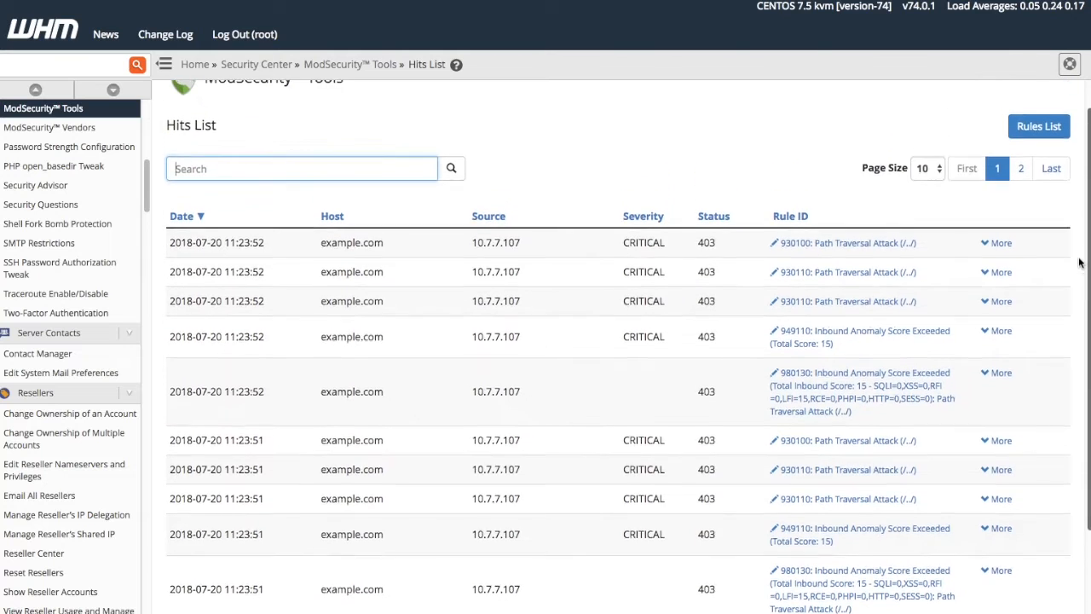
scroll("up", 3)
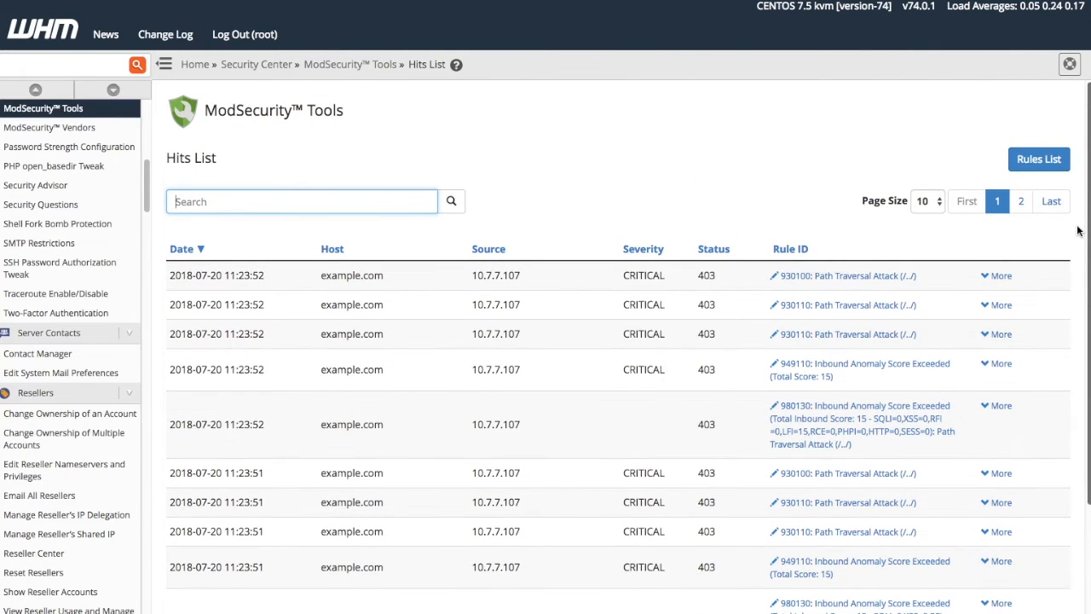
Browse the OWASP3 ModSecurity rules list, then switch to the cPanel login tab
left_click(1038, 159)
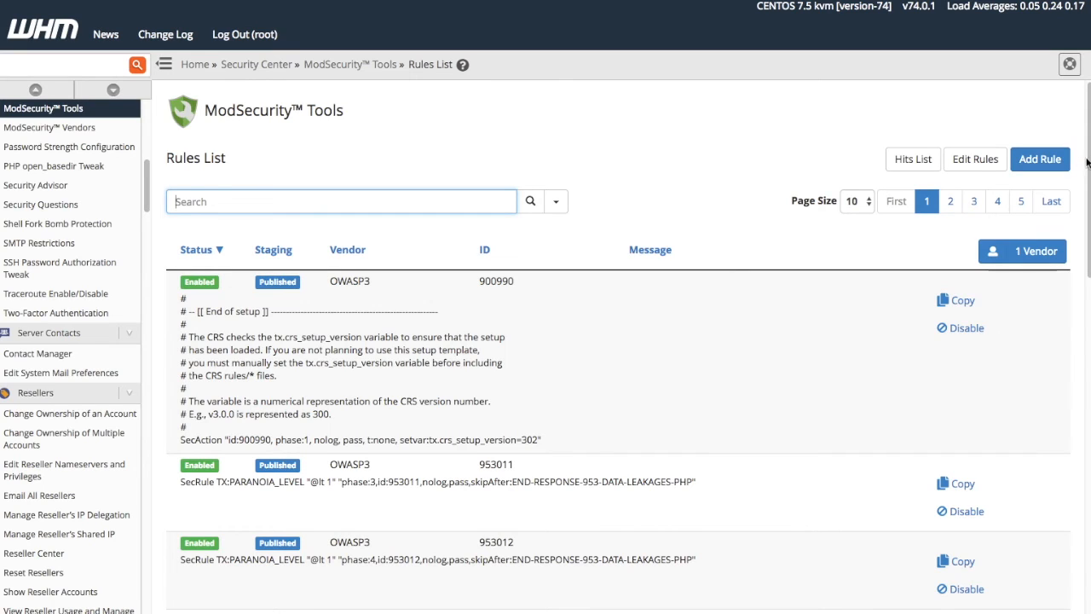
scroll("down", 3)
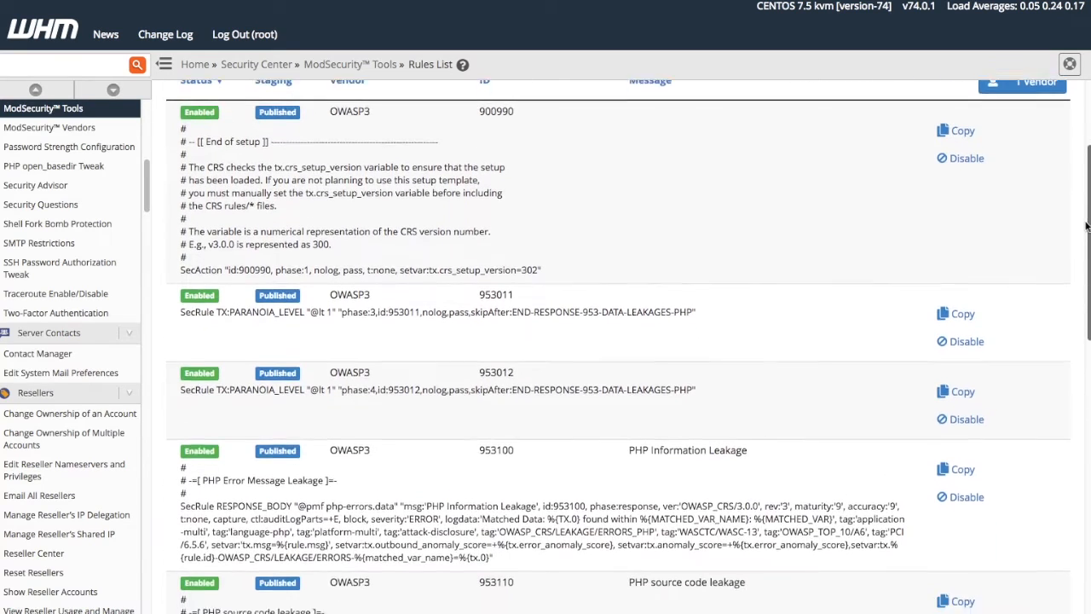
scroll("down", 3)
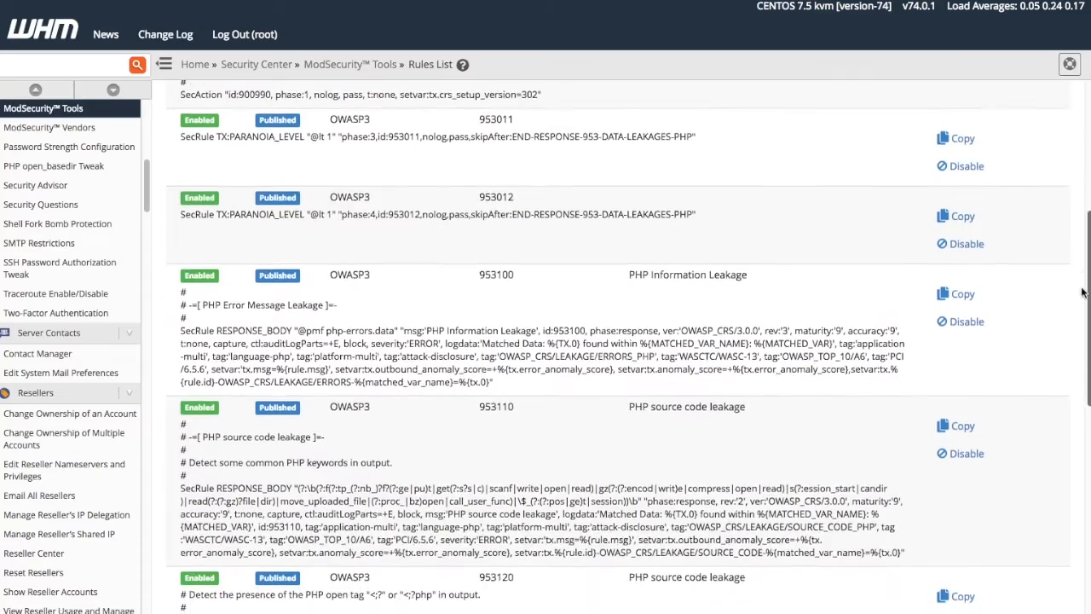
scroll("down", 3)
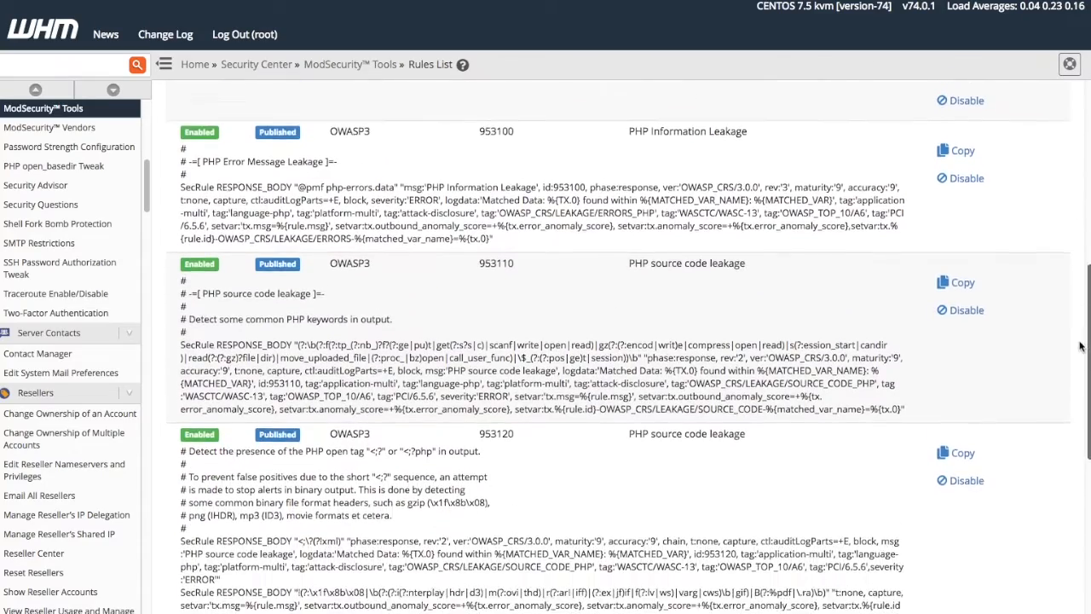
scroll("down", 3)
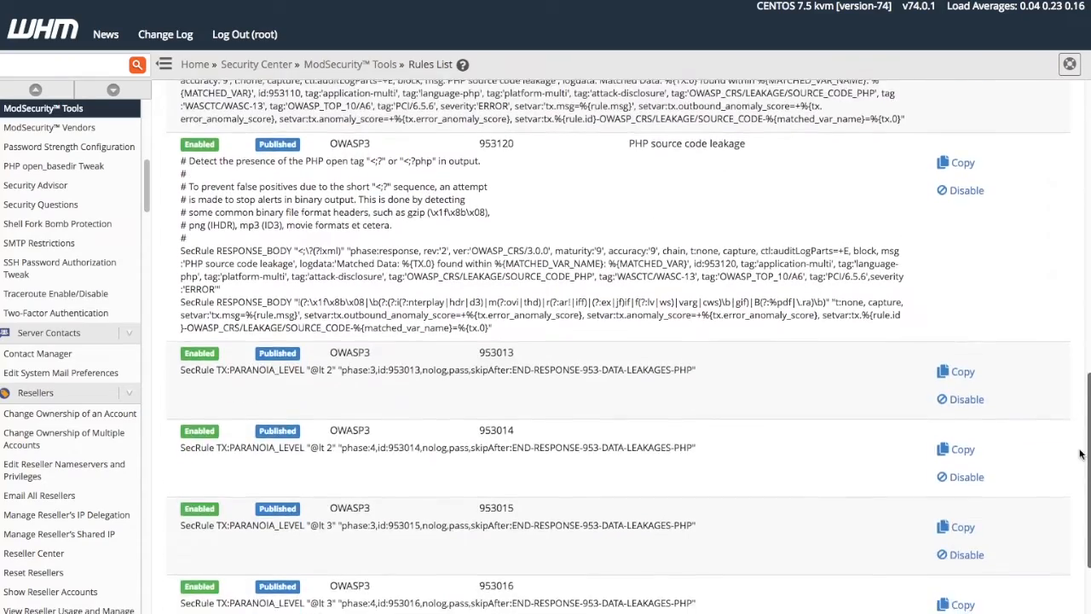
scroll("down", 3)
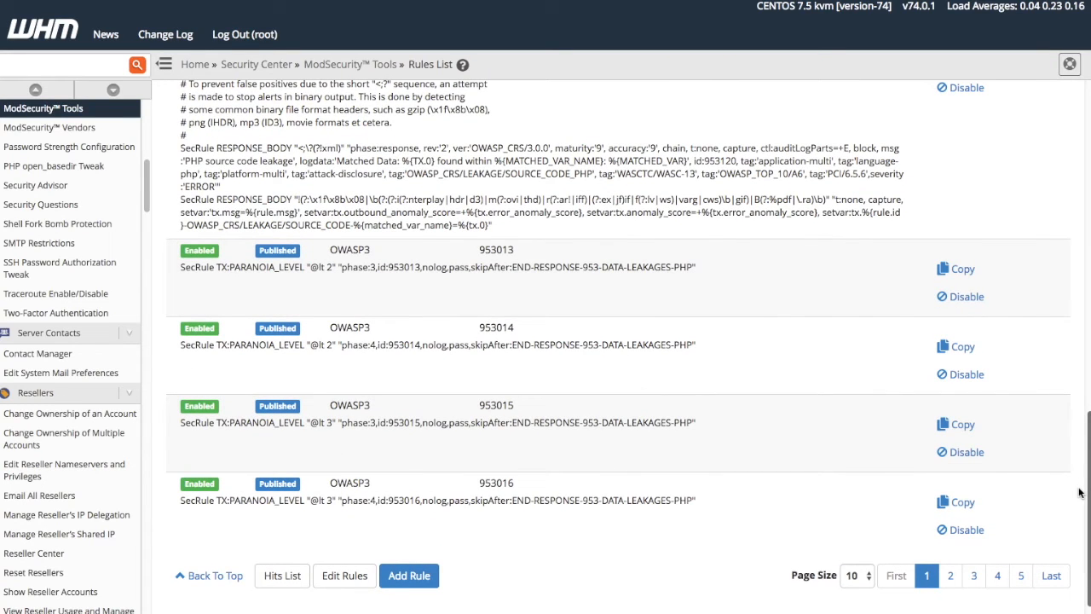
mouse_move(841, 335)
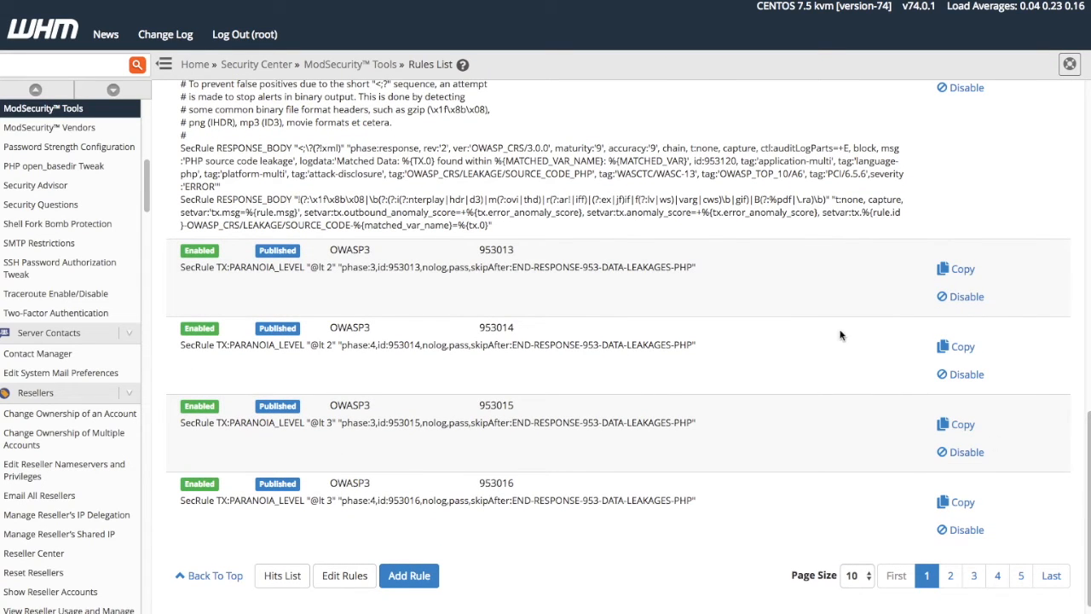
mouse_move(346, 33)
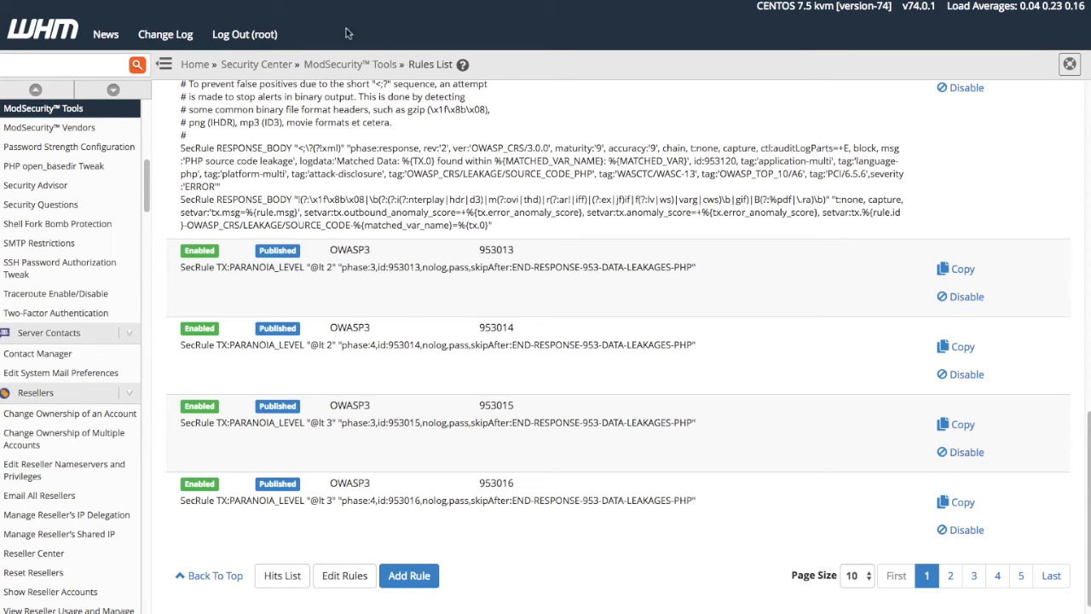
left_click(245, 34)
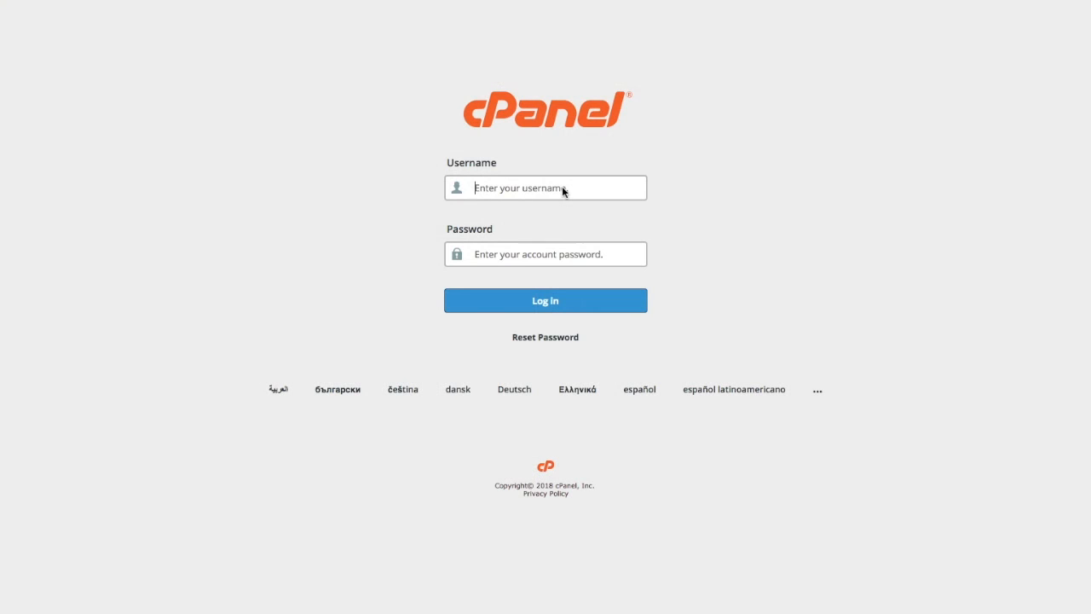
Log in to the cPanel account and scroll down to the Security tools
type("example")
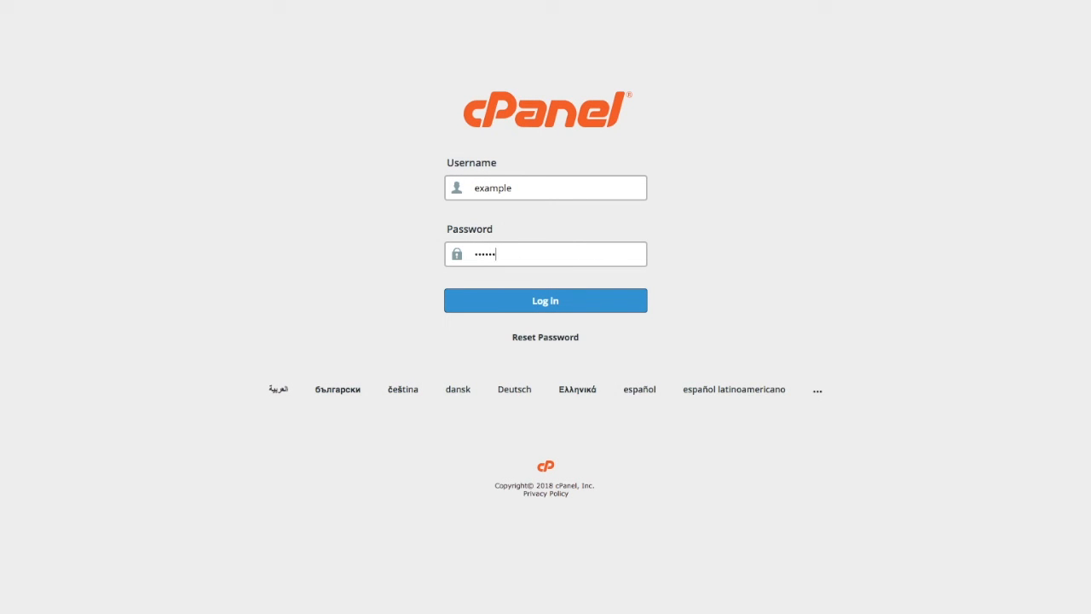
left_click(545, 300)
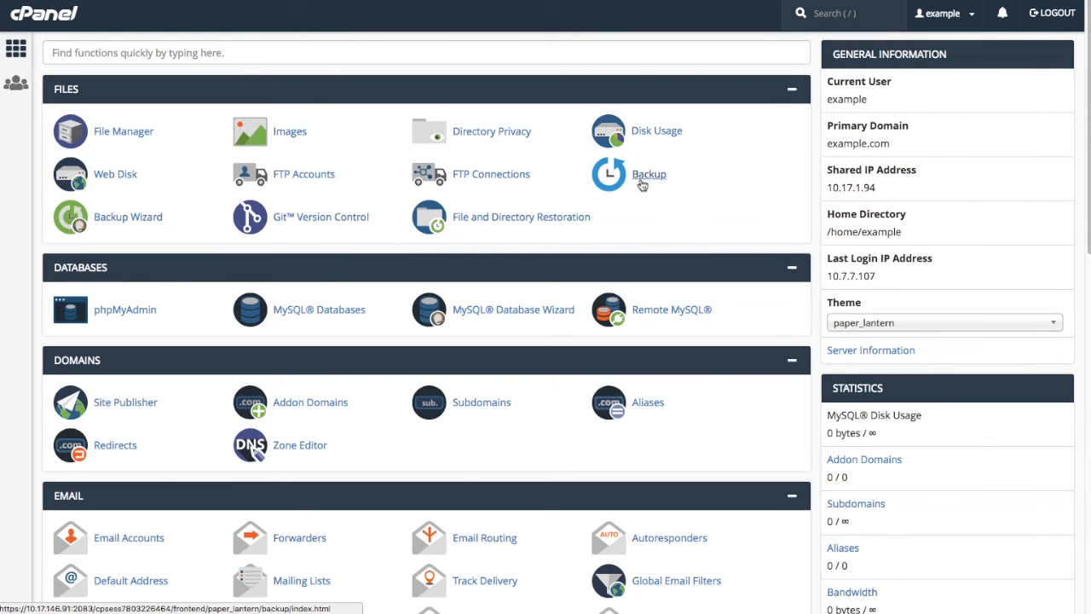
mouse_move(648, 174)
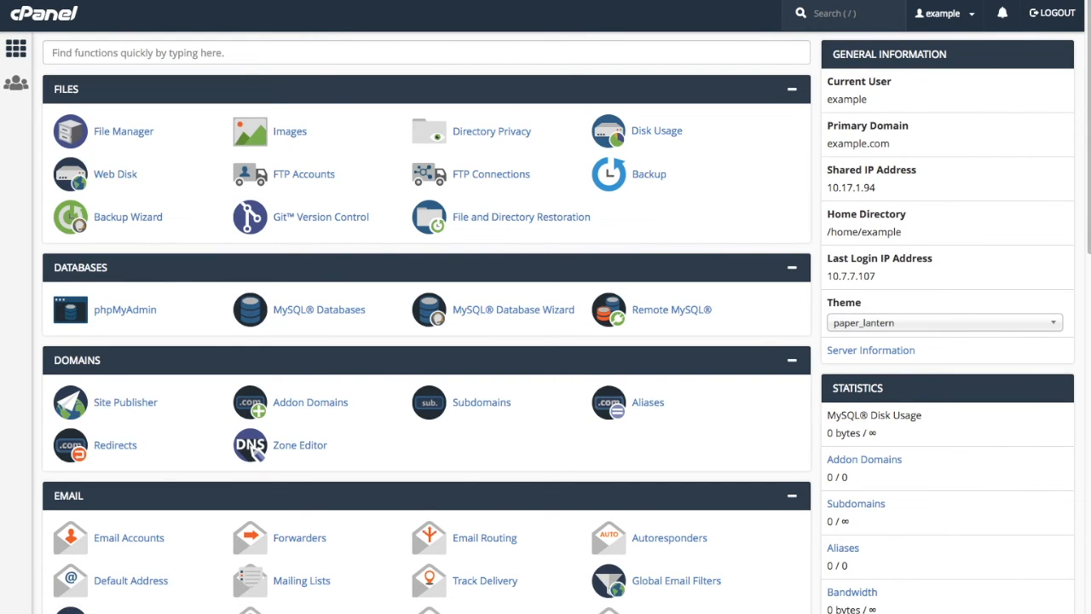
scroll("down", 3)
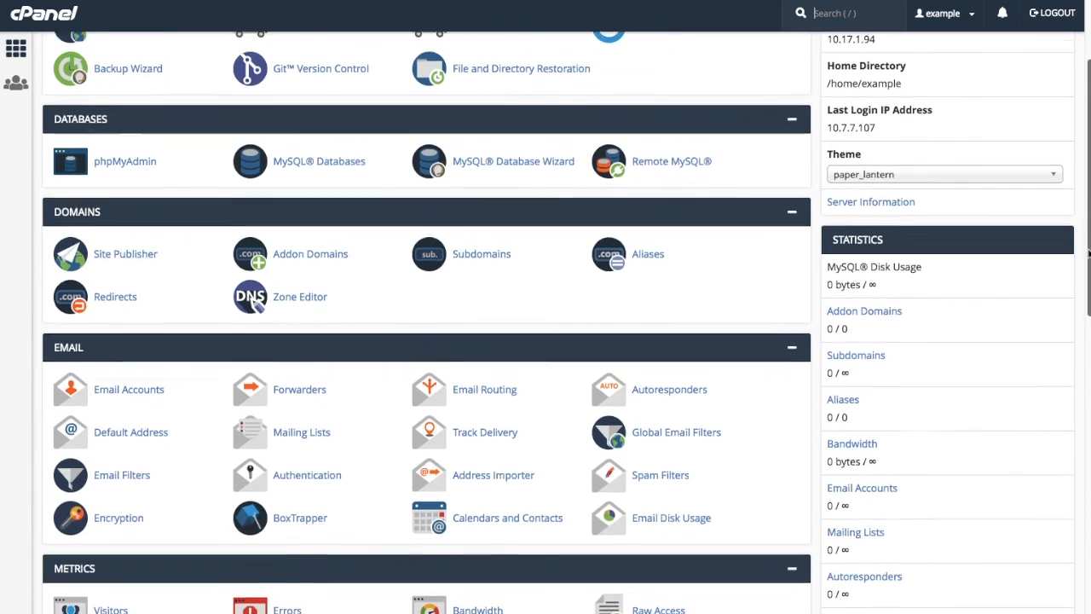
scroll("down", 3)
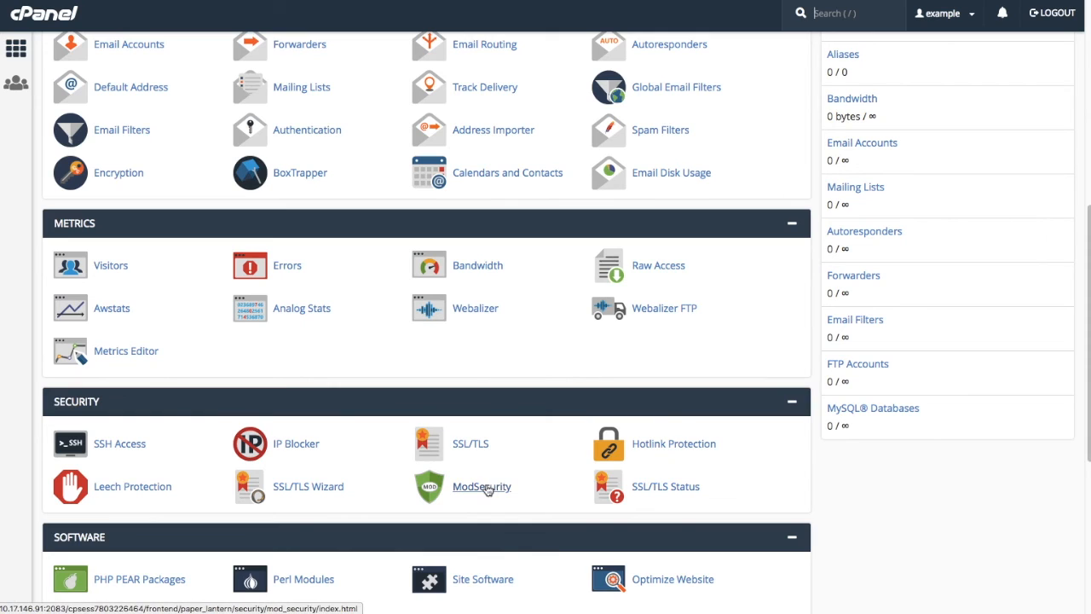
In cPanel ModSecurity, switch example.com off and then back on
left_click(481, 486)
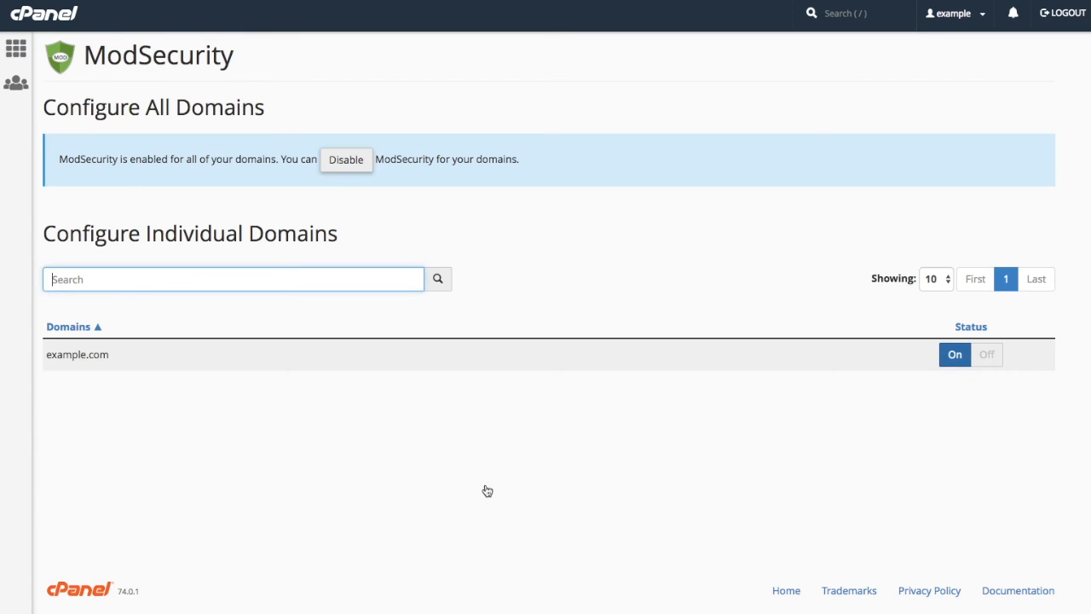
mouse_move(759, 442)
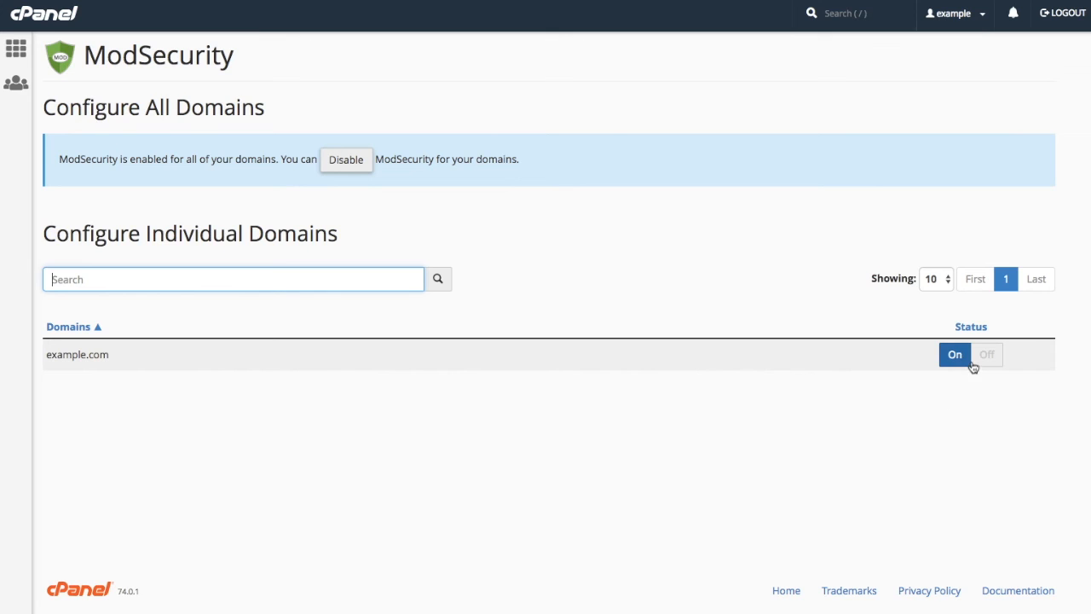
left_click(986, 354)
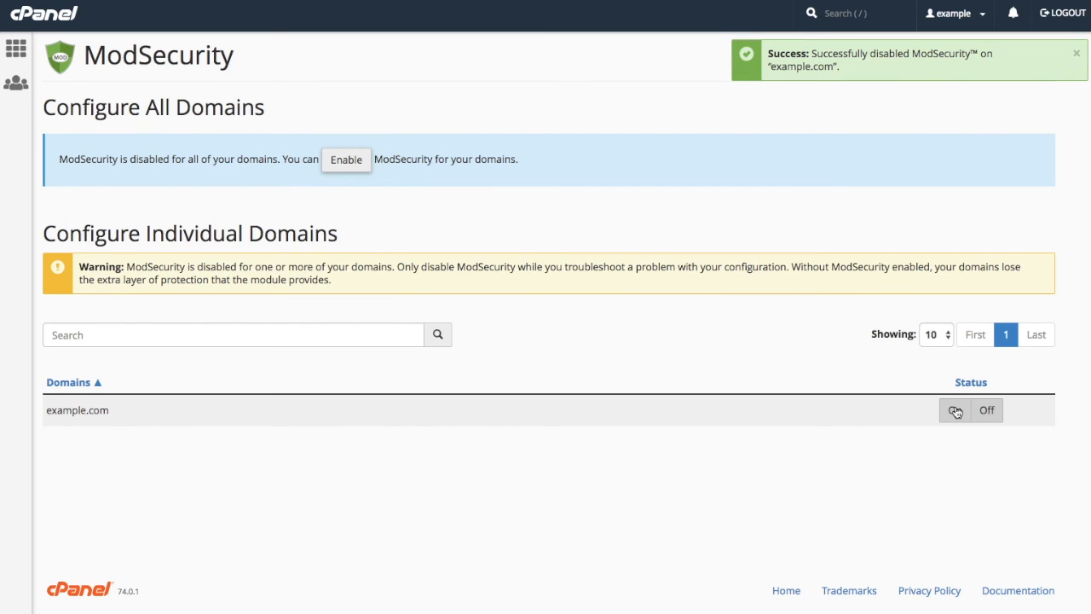
left_click(955, 410)
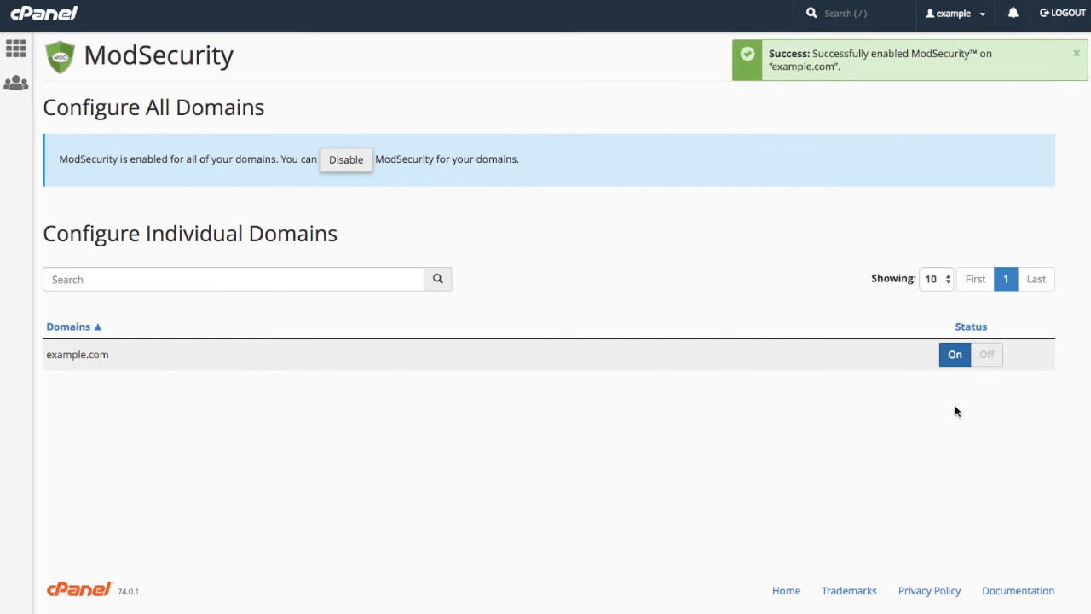